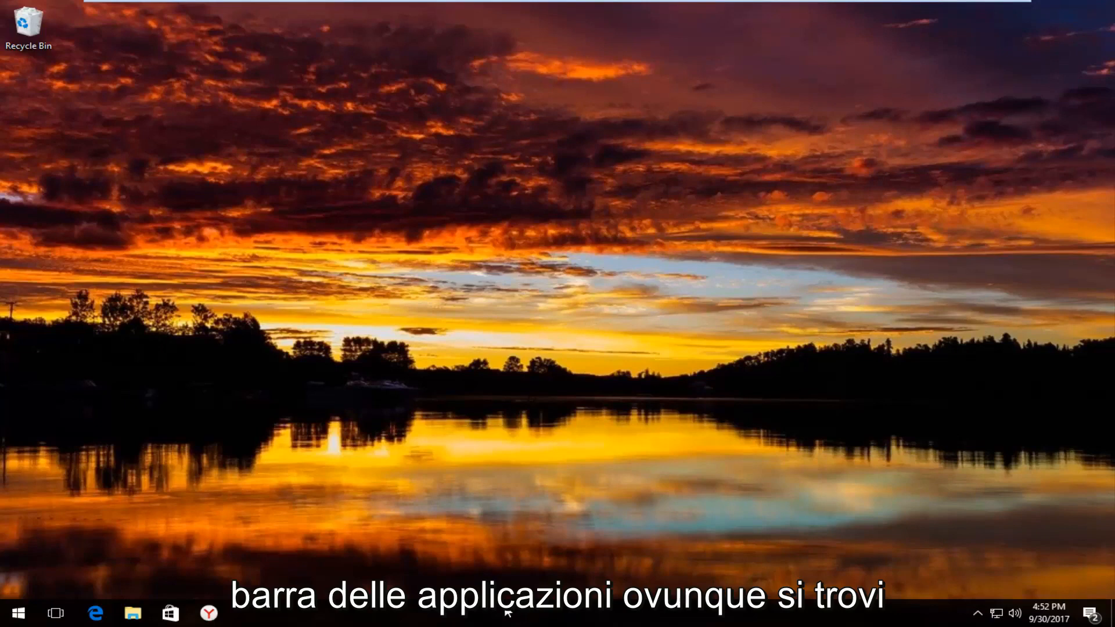
Open Taskbar settings from the taskbar's right-click context menu.
right_click(506, 612)
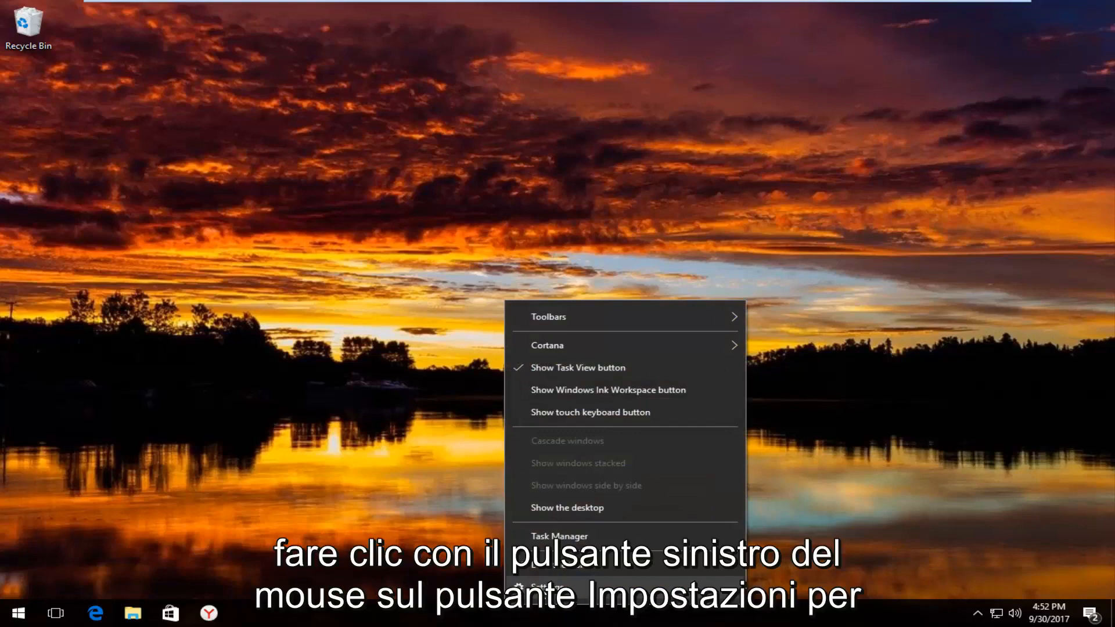
left_click(547, 585)
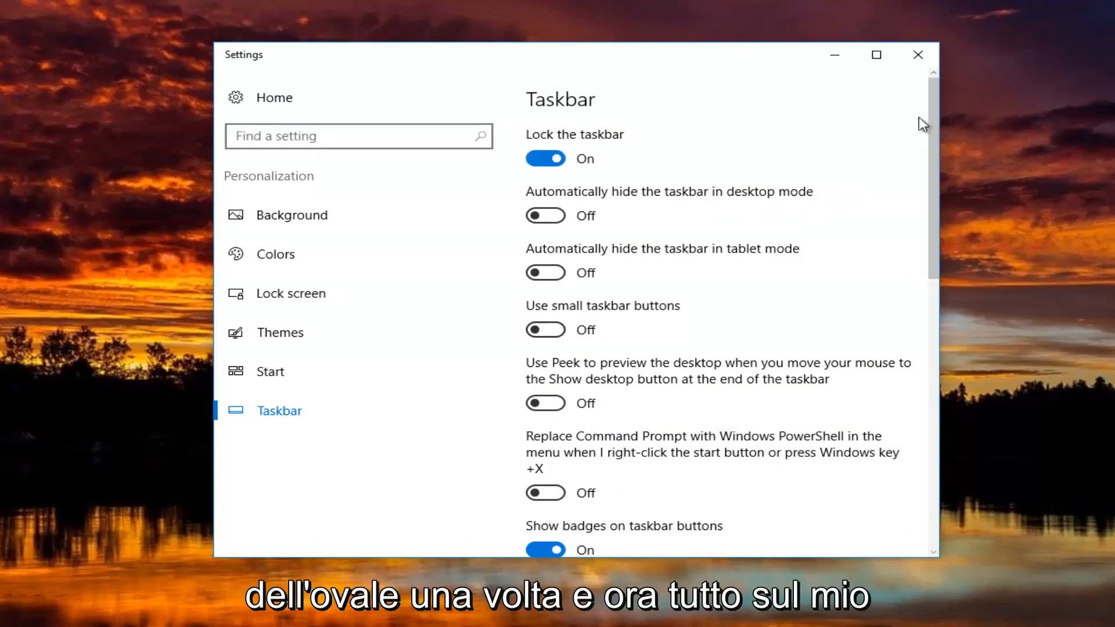
Scroll the Taskbar page down to the small buttons and taskbar location (Bottom) options.
scroll("down", 3)
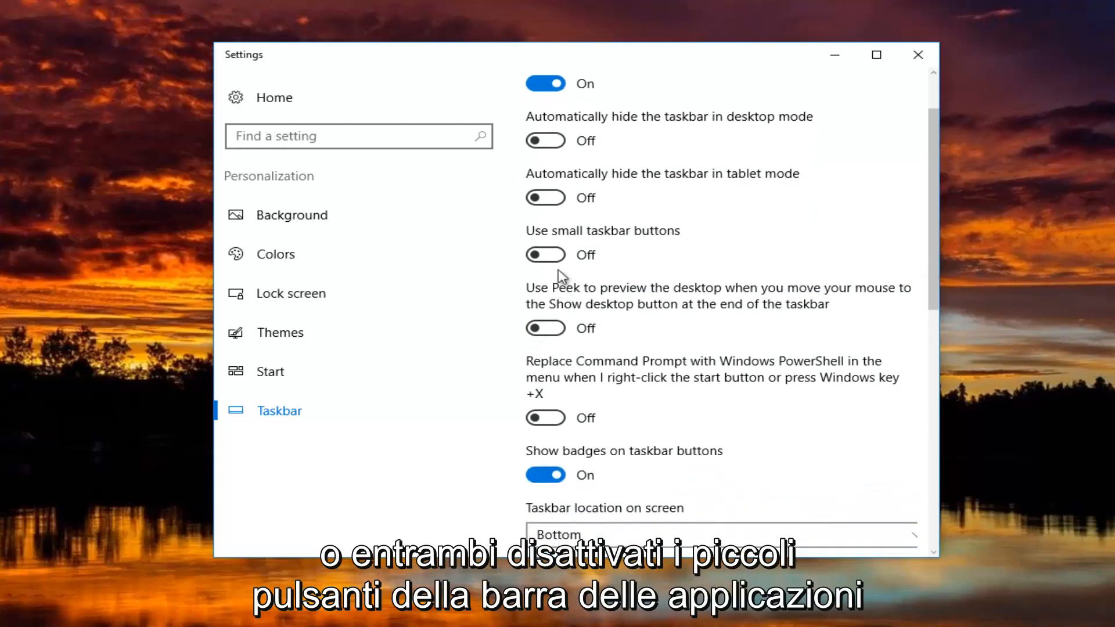
scroll("down", 3)
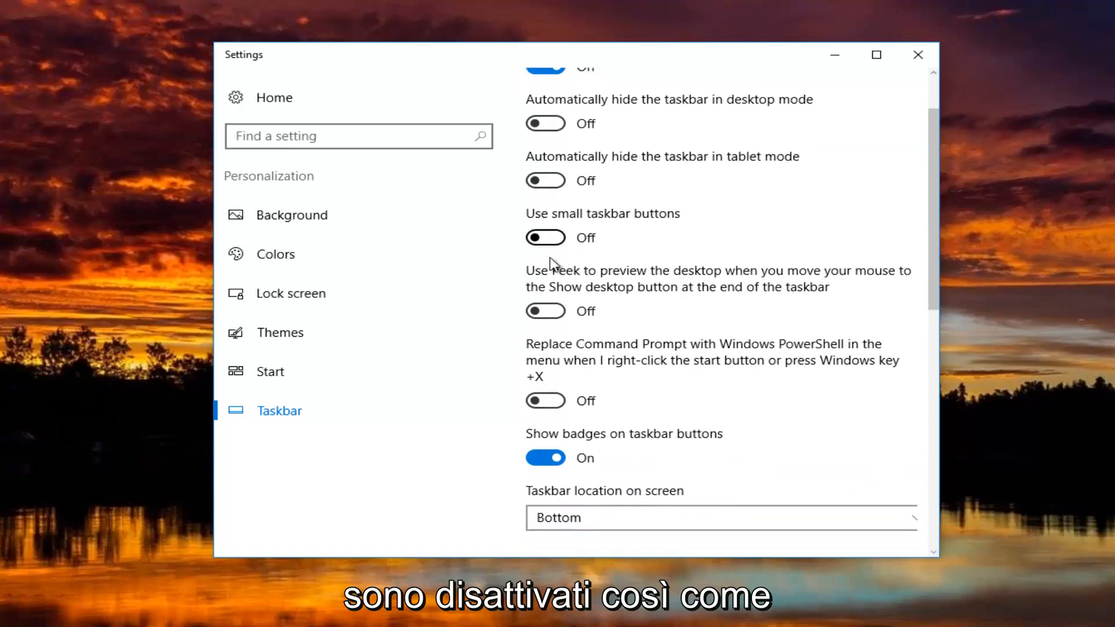
scroll("down", 3)
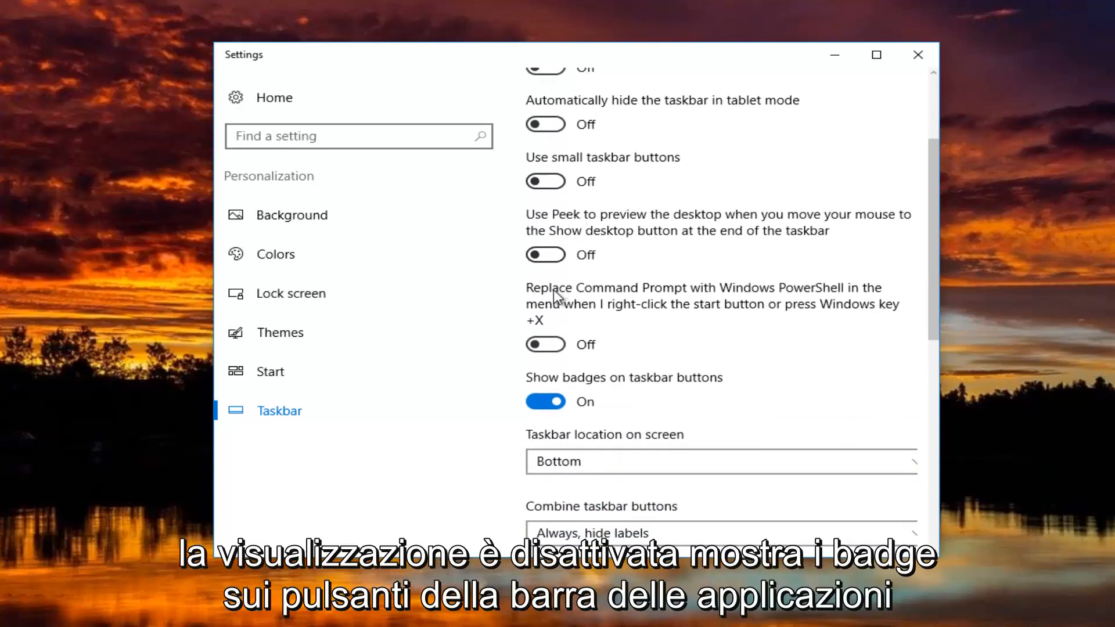
scroll("down", 3)
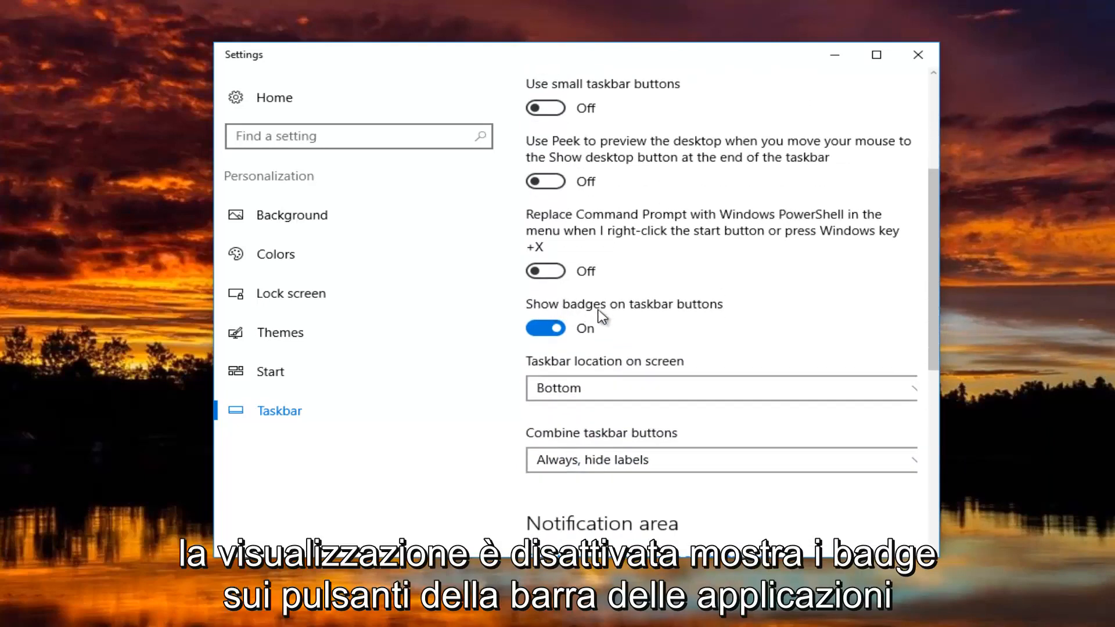
scroll("down", 3)
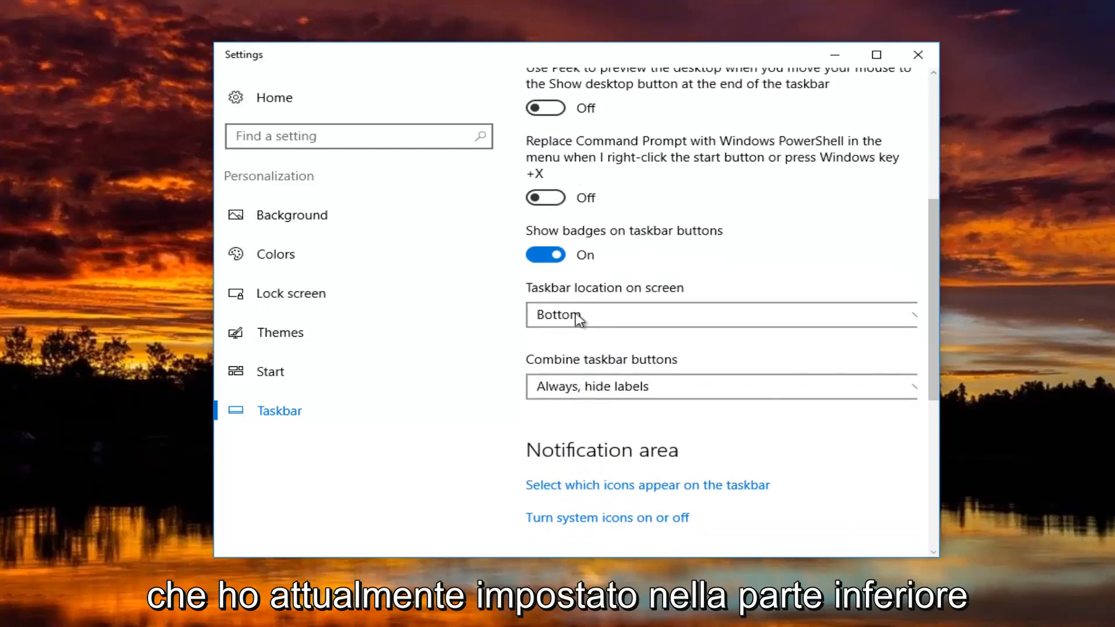
mouse_move(582, 367)
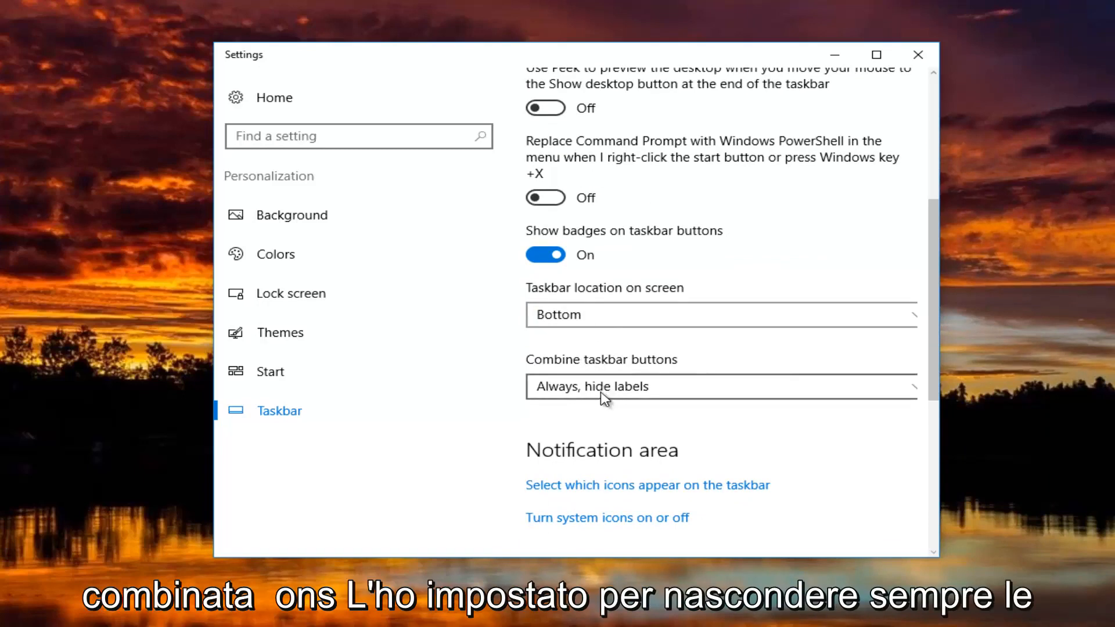
Keep Combine taskbar buttons on 'Always, hide labels' and close the Settings window.
left_click(720, 386)
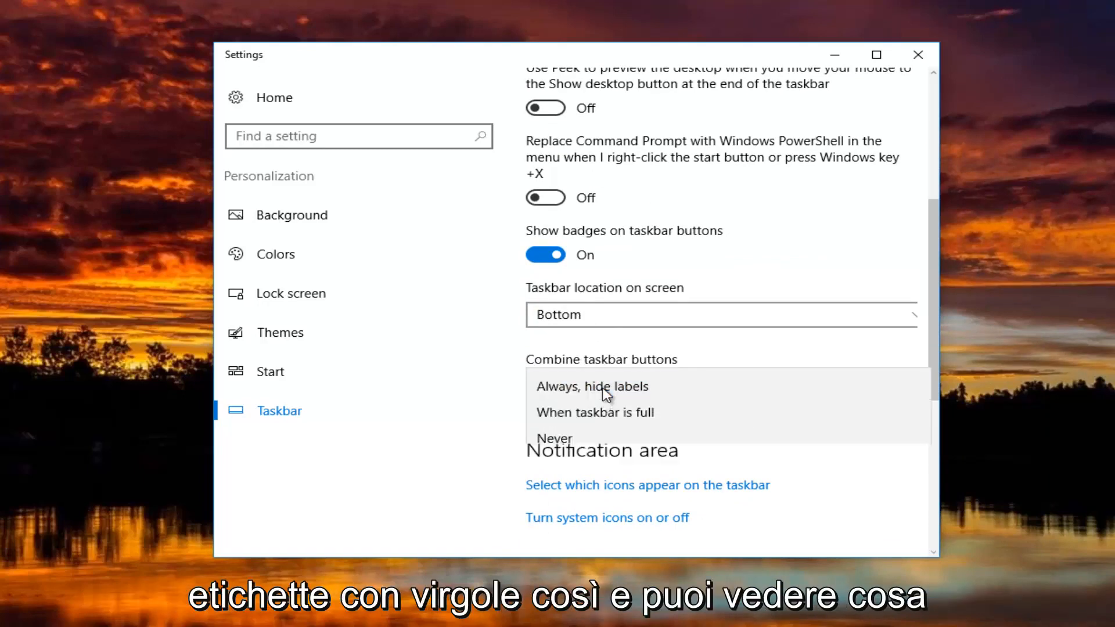
left_click(554, 437)
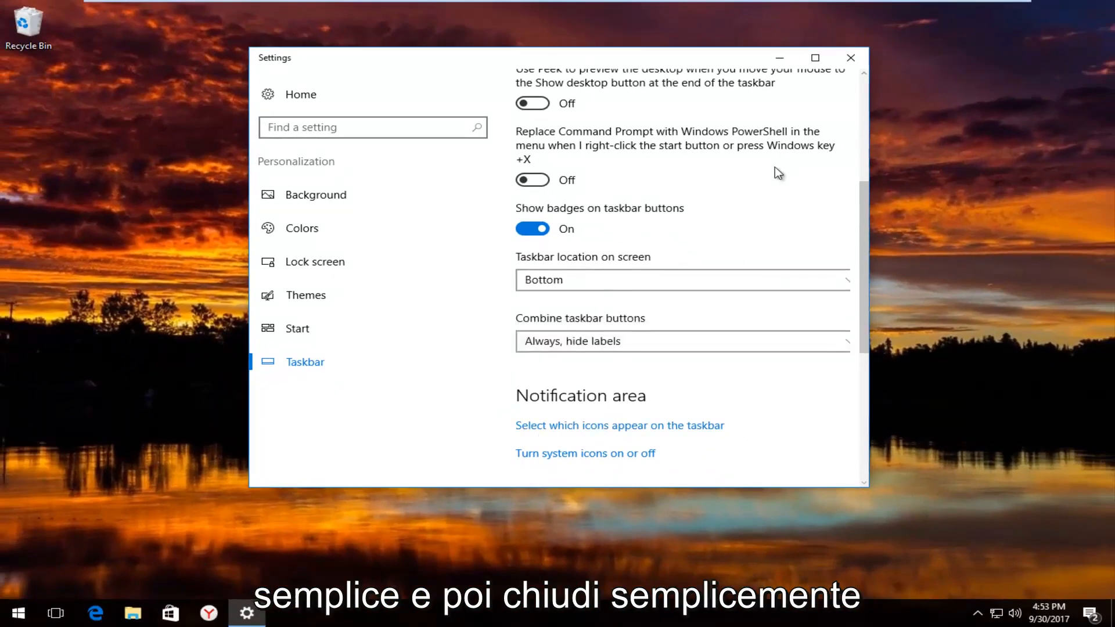
left_click(850, 58)
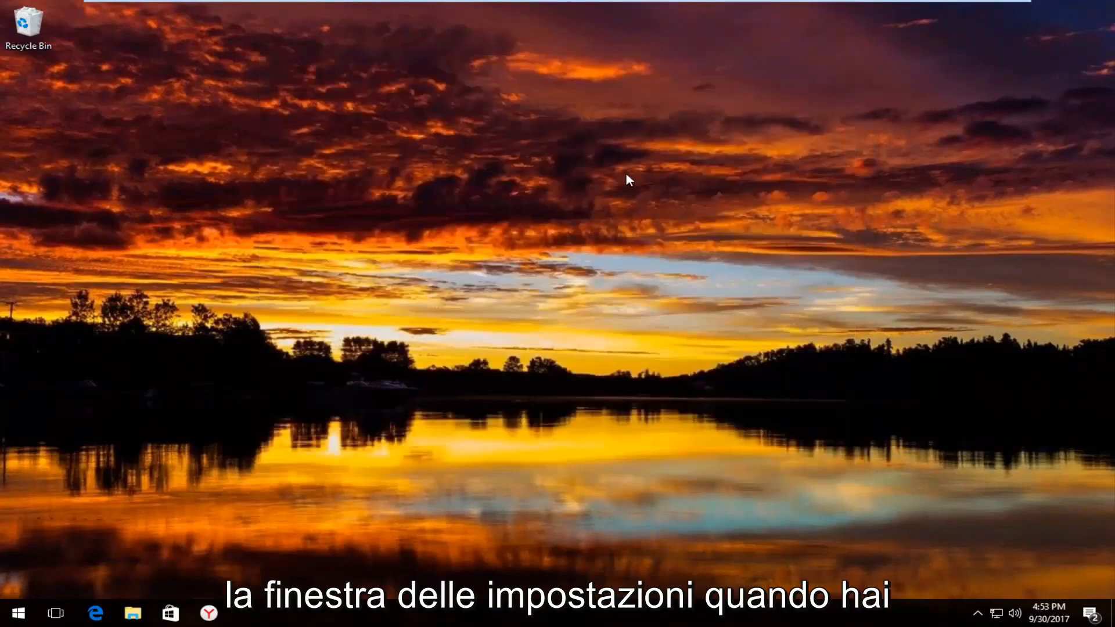